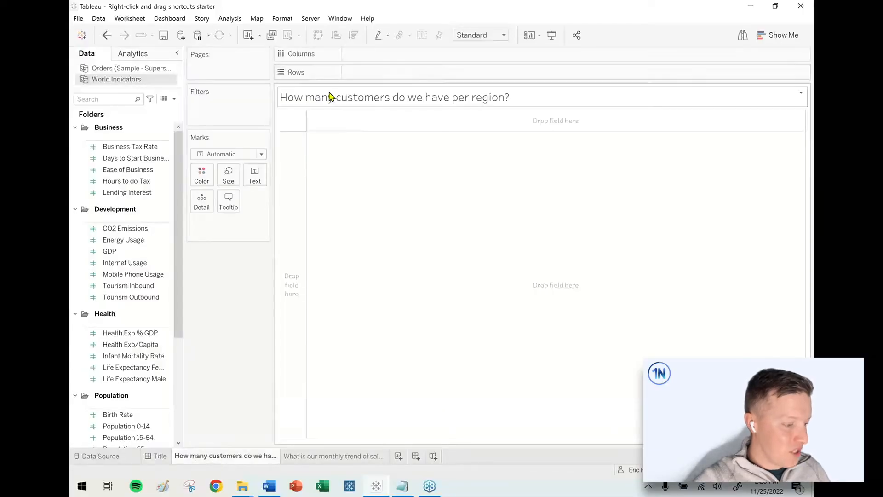
Step: Use the Orders (Sample - Superstore) source and place Region on Rows, listing Central, East, South, West
left_click(131, 68)
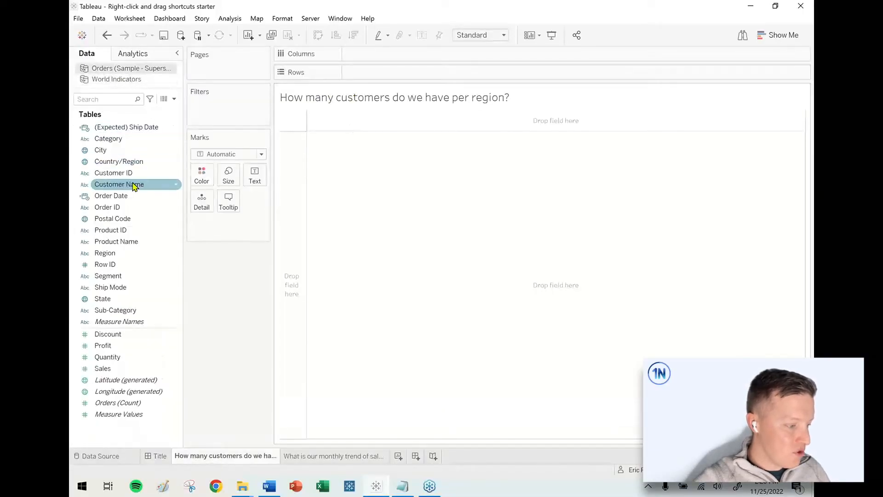
left_click_drag(104, 252, 462, 72)
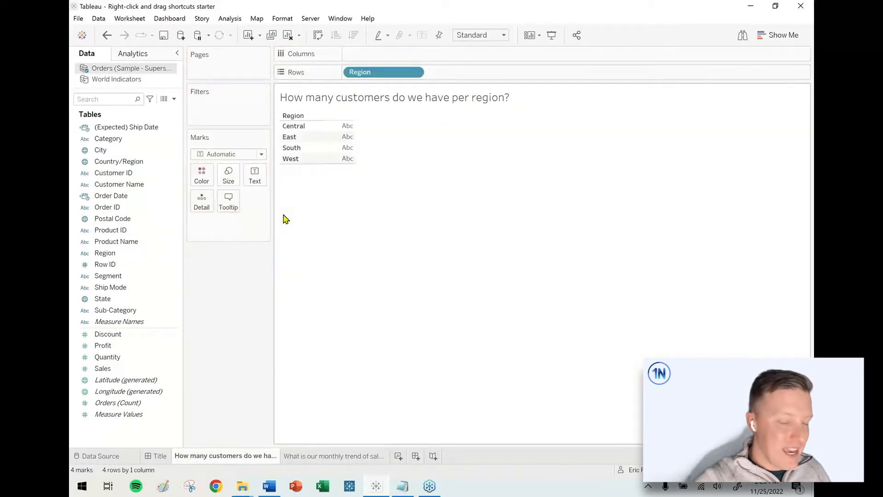
left_click(108, 334)
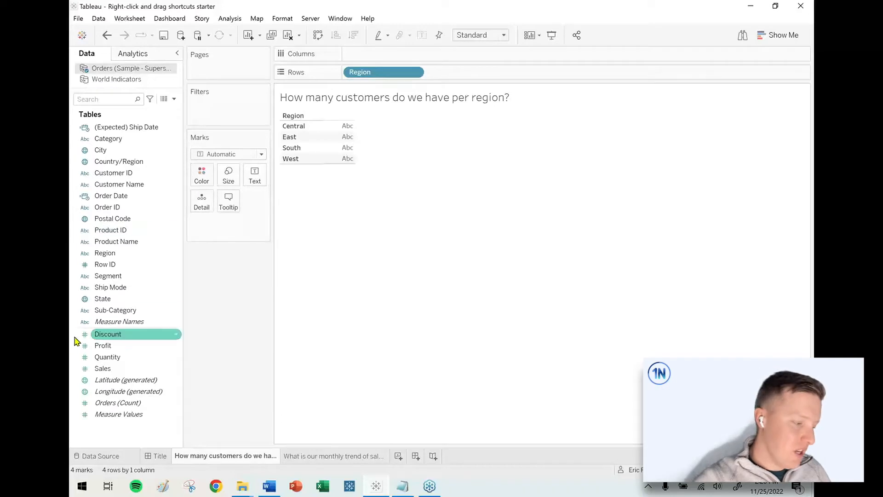
left_click(107, 357)
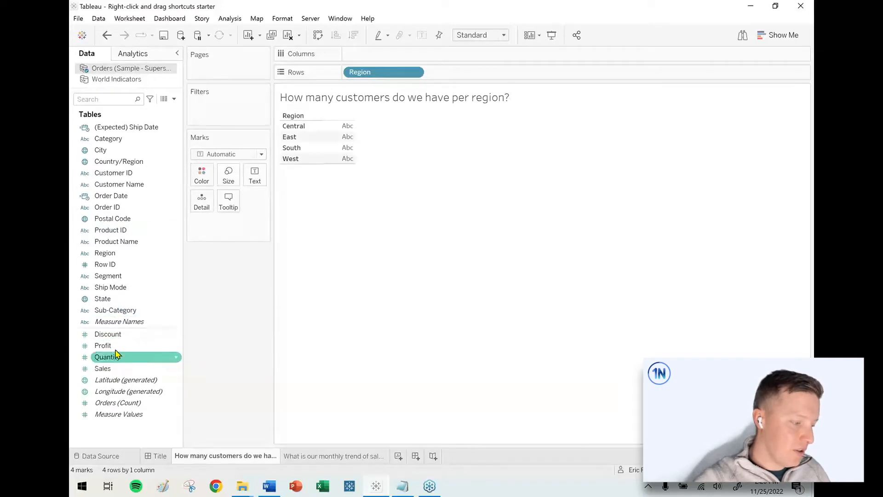
left_click(113, 172)
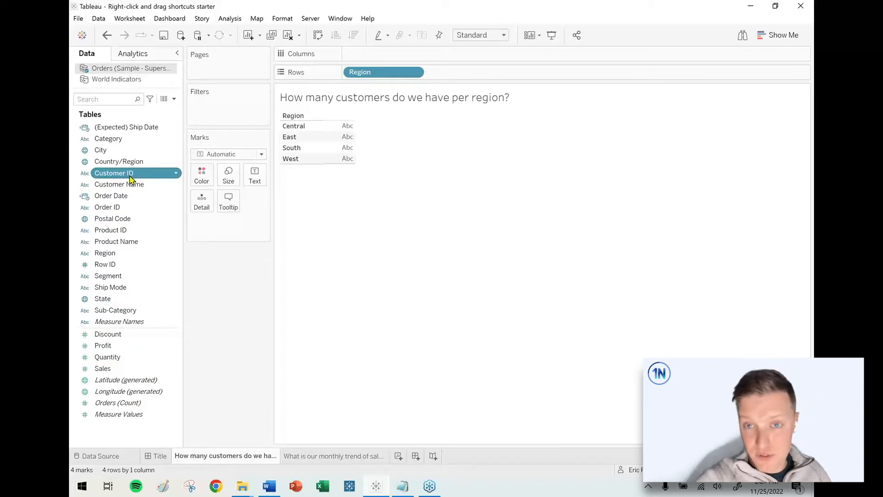
left_click_drag(114, 172, 451, 56)
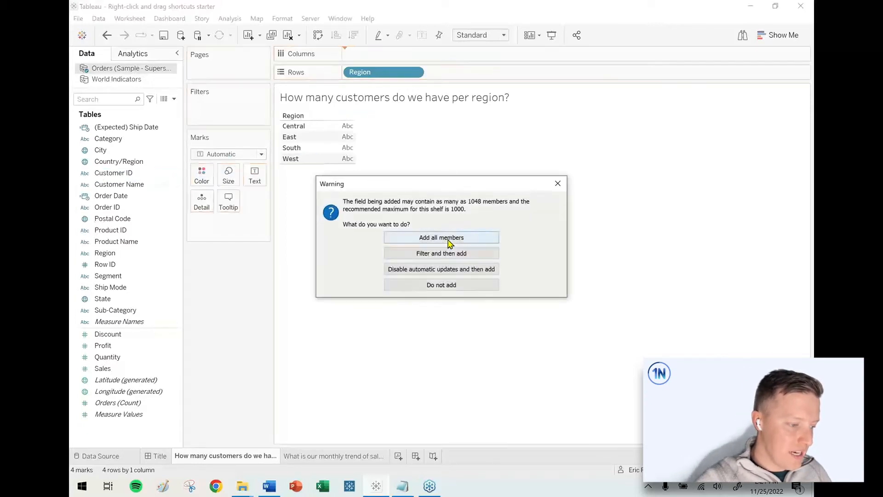
left_click(441, 238)
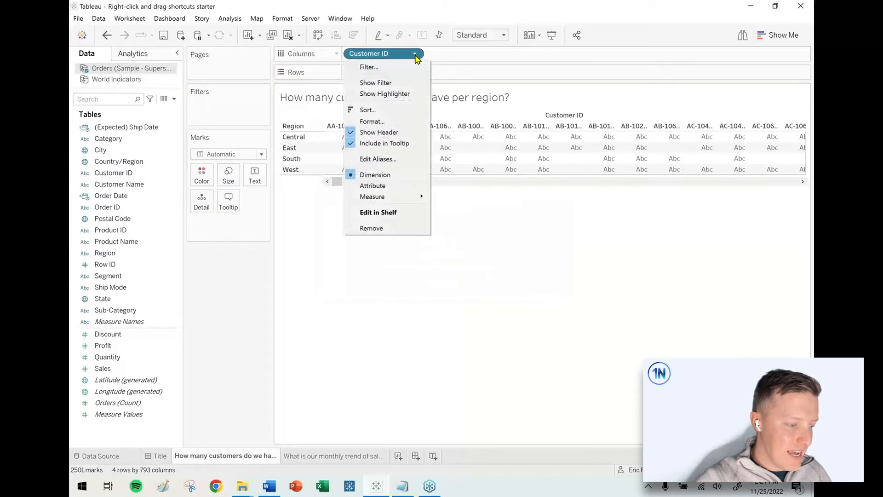
mouse_move(371, 196)
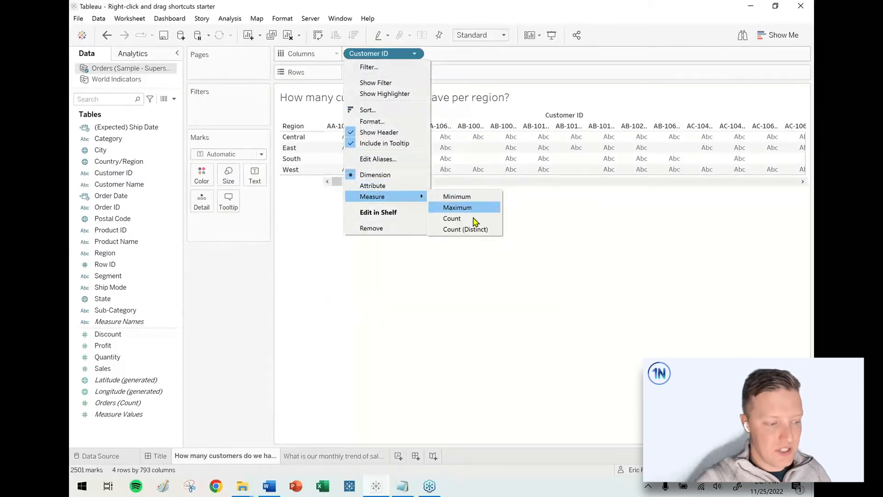
mouse_move(478, 232)
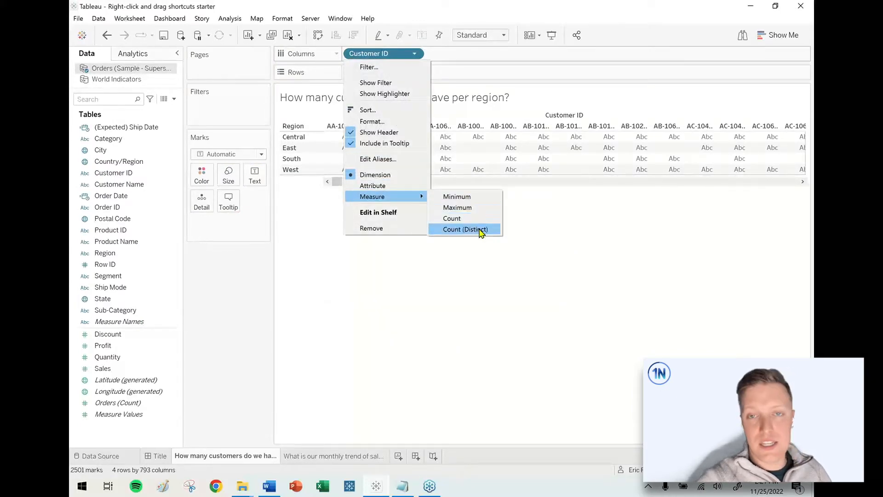
left_click(464, 230)
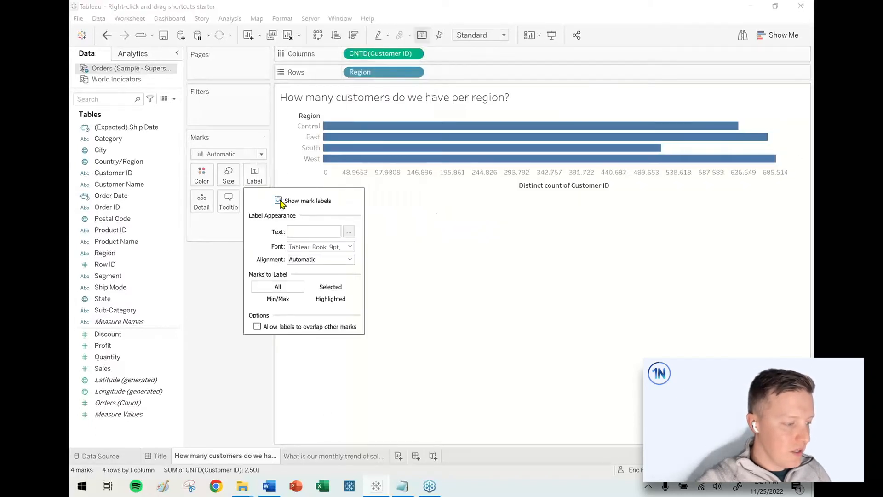
left_click(278, 200)
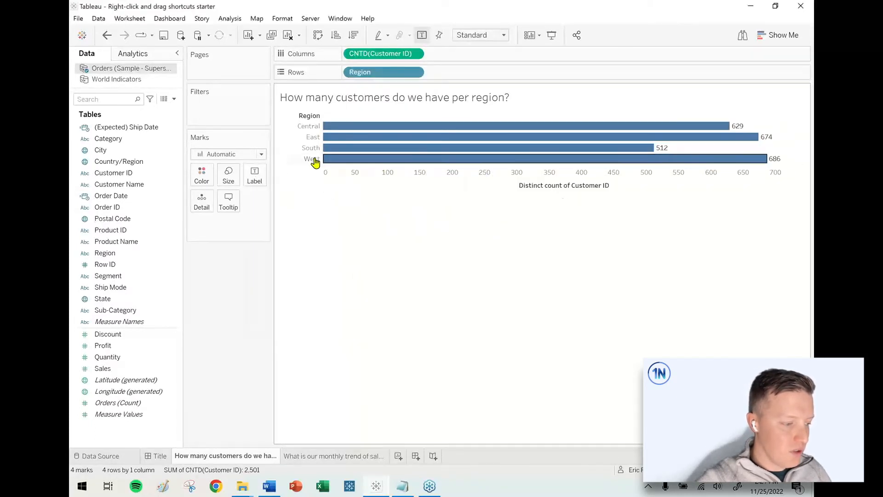
mouse_move(333, 149)
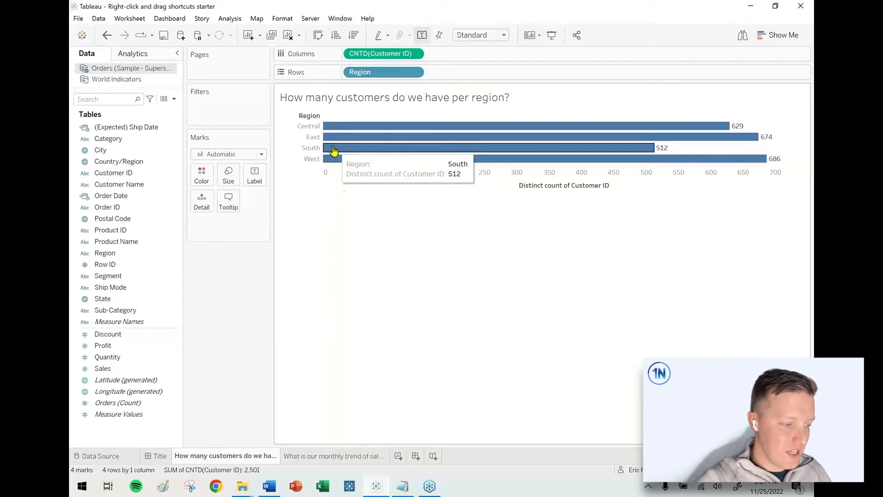
mouse_move(370, 71)
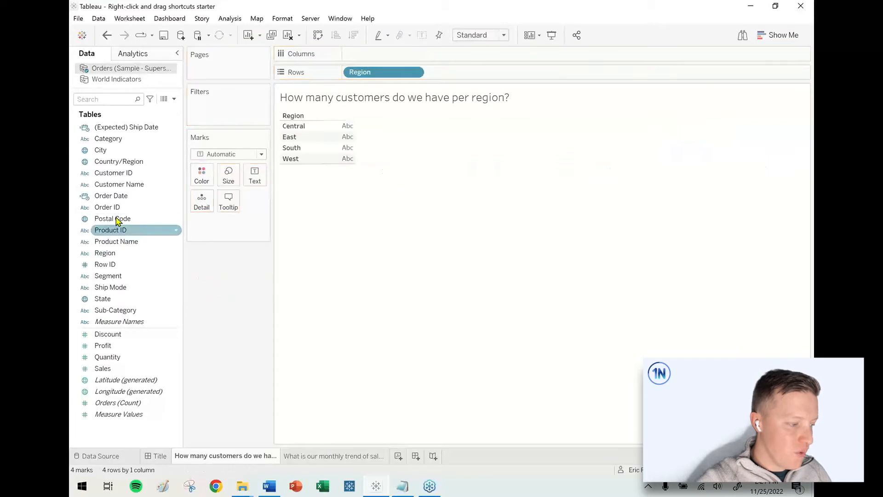
Step: Add Customer ID to Columns as CNTD, giving bars Central 629, East 674, South 512, West 686
left_click(108, 276)
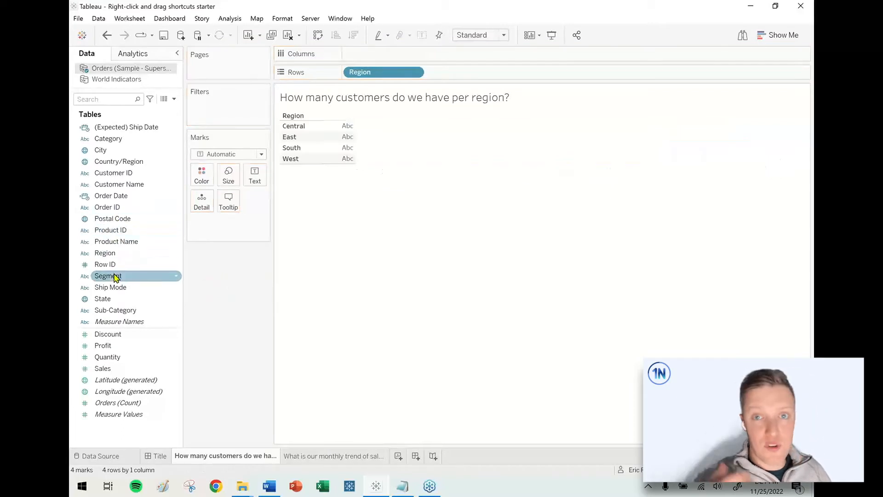
left_click(110, 230)
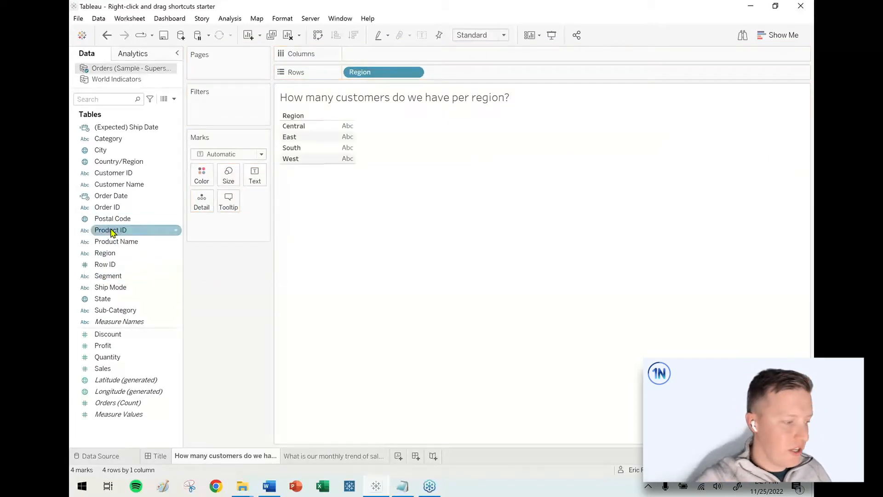
left_click(113, 172)
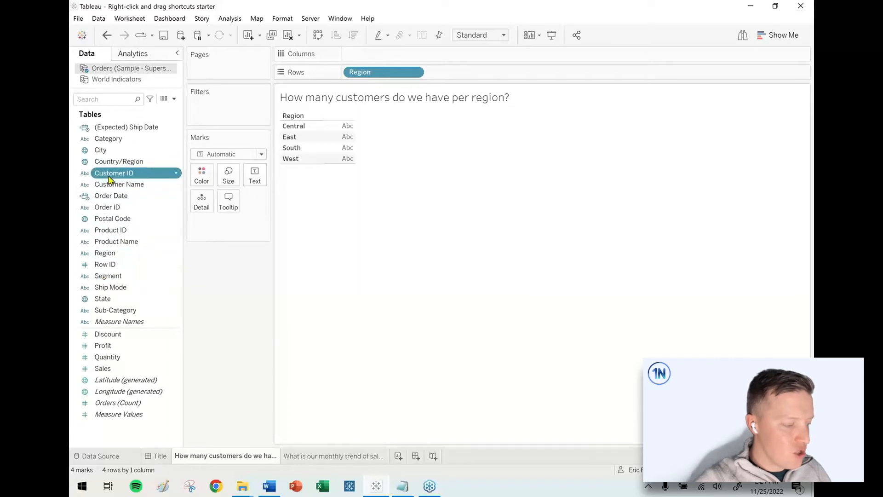
left_click_drag(114, 173, 417, 59)
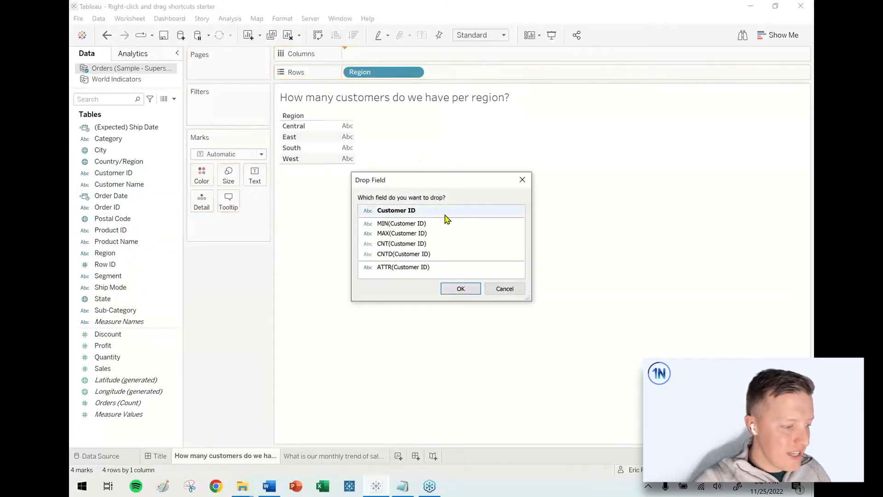
mouse_move(410, 249)
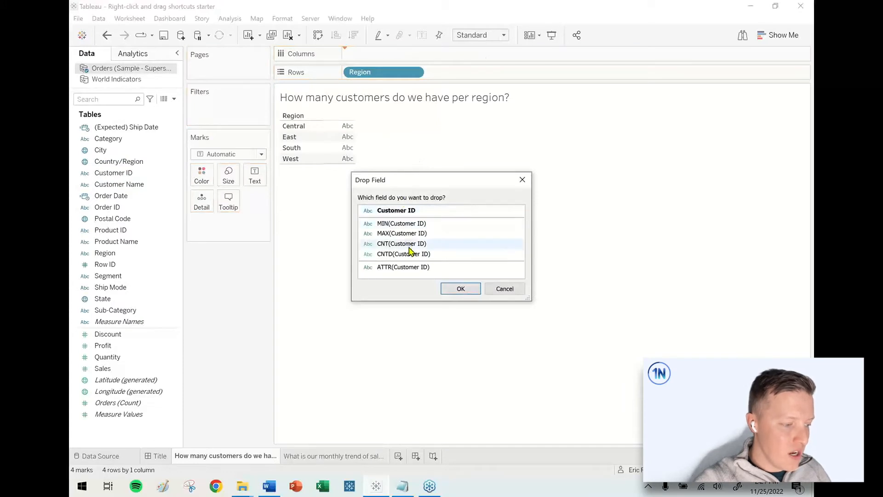
left_click(411, 254)
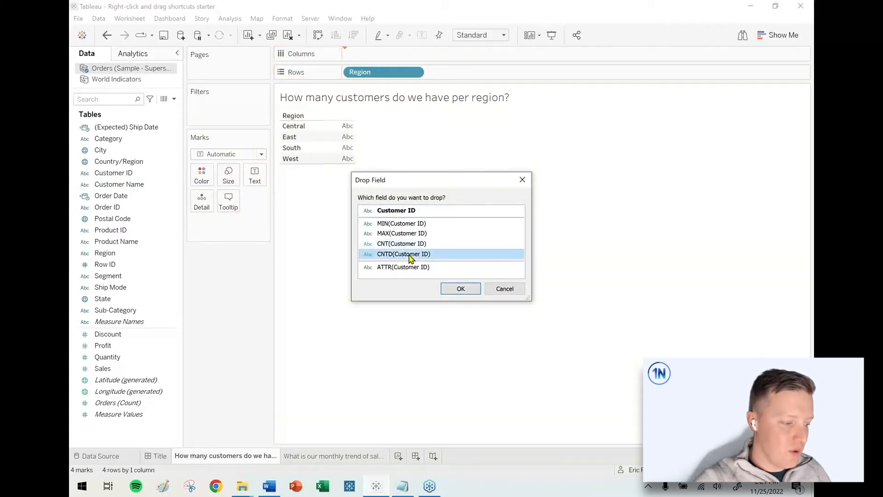
mouse_move(458, 289)
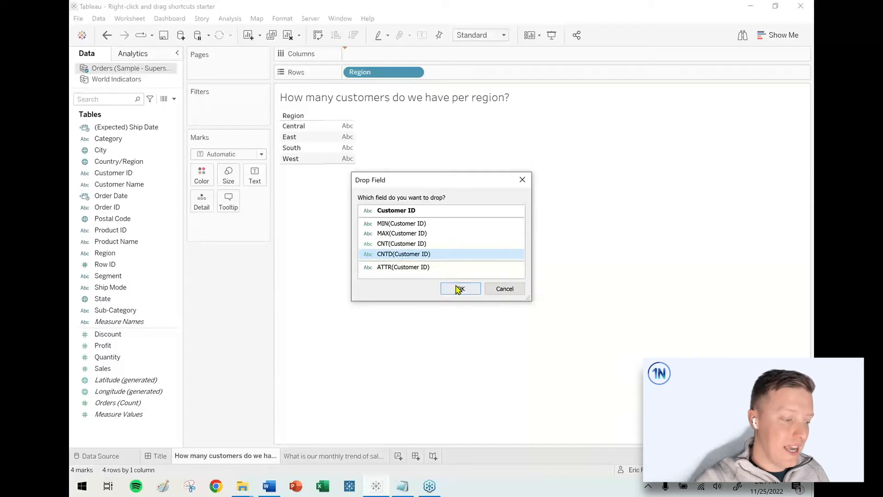
left_click(460, 288)
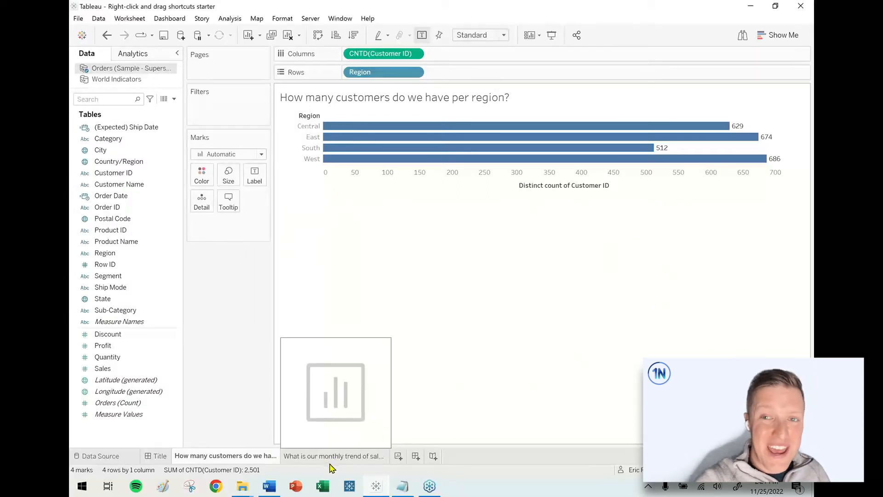
Step: Switch to the monthly sales trend sheet and spread Sales across Order Date years
left_click(333, 455)
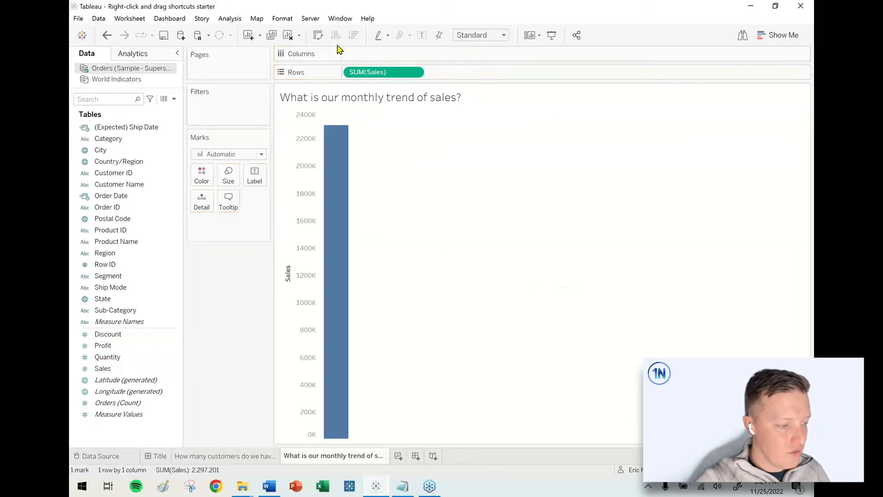
left_click(107, 334)
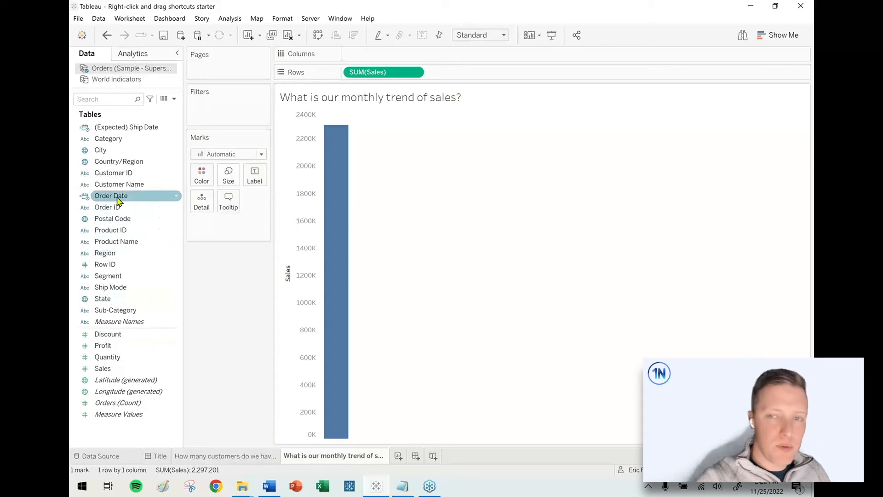
left_click_drag(111, 195, 383, 54)
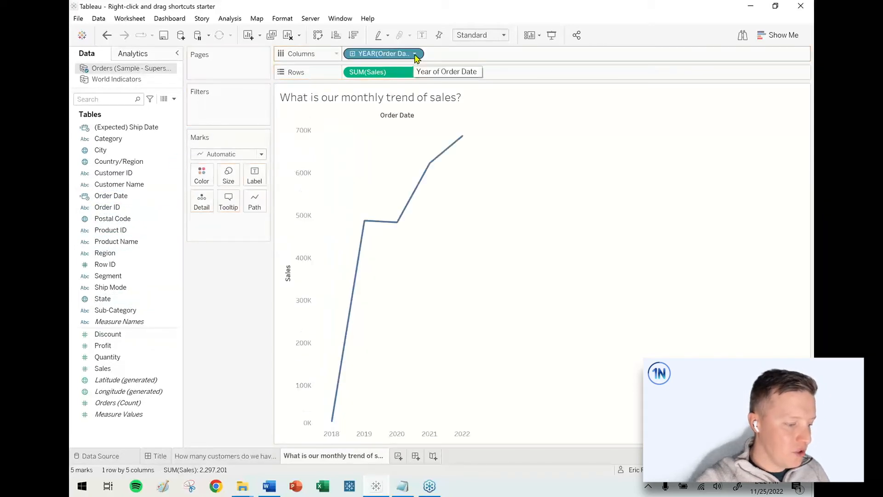
Step: Try continuous Month for Order Date, then revert to the single total Sales bar
left_click(384, 53)
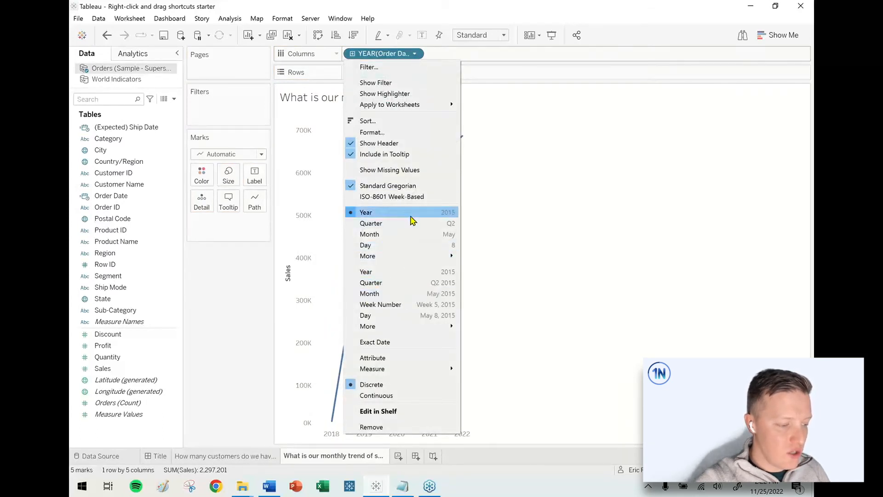
left_click(370, 234)
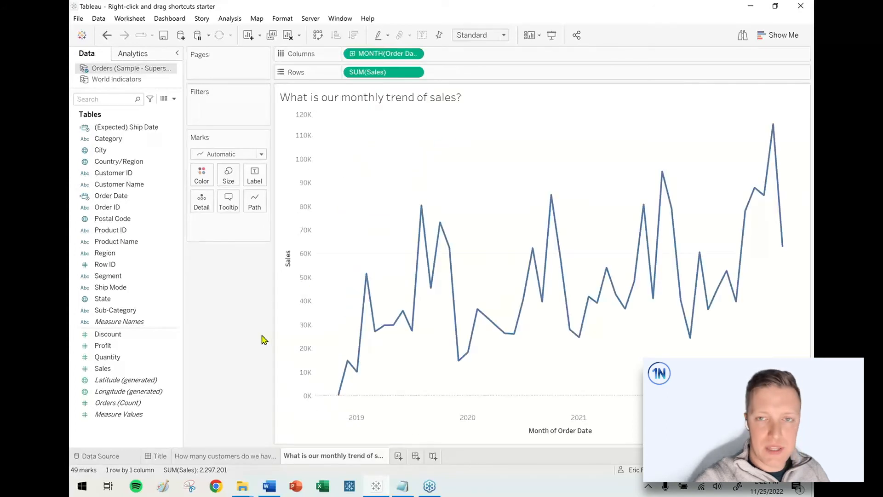
left_click(382, 54)
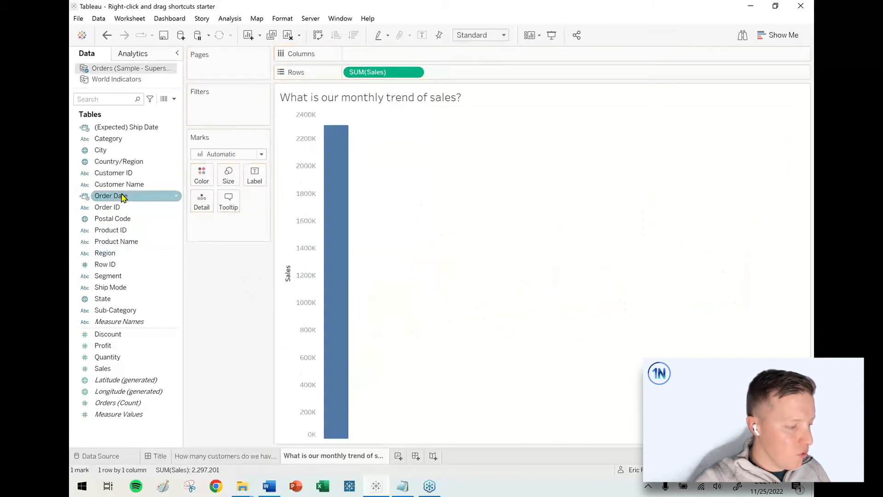
Step: Right-drag Order Date to Columns, bringing up its continuous/discrete date-level choices
left_click_drag(112, 195, 448, 51)
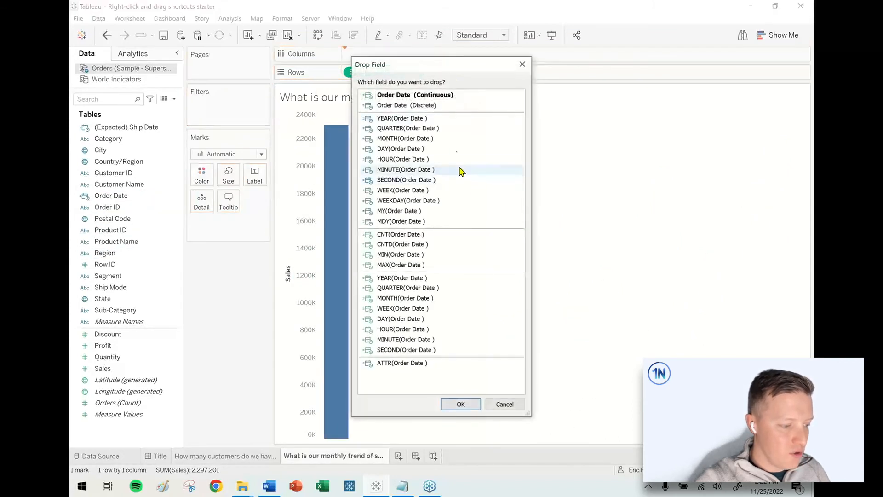
mouse_move(391, 160)
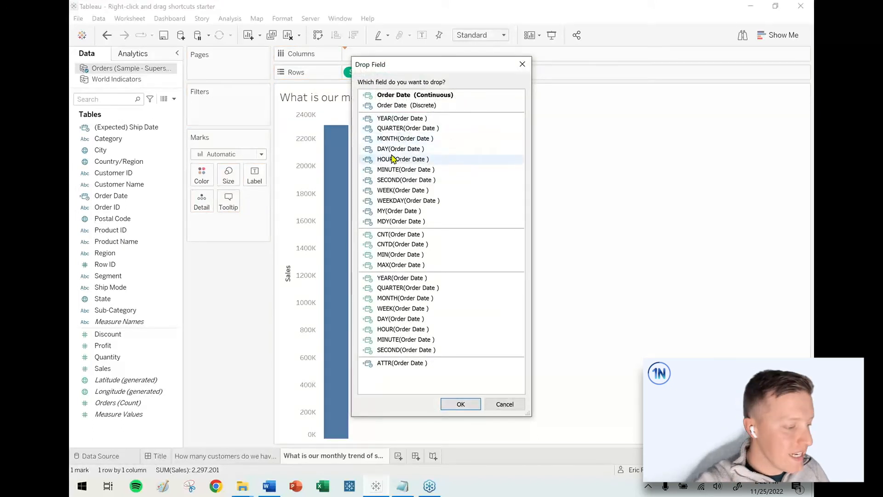
mouse_move(410, 190)
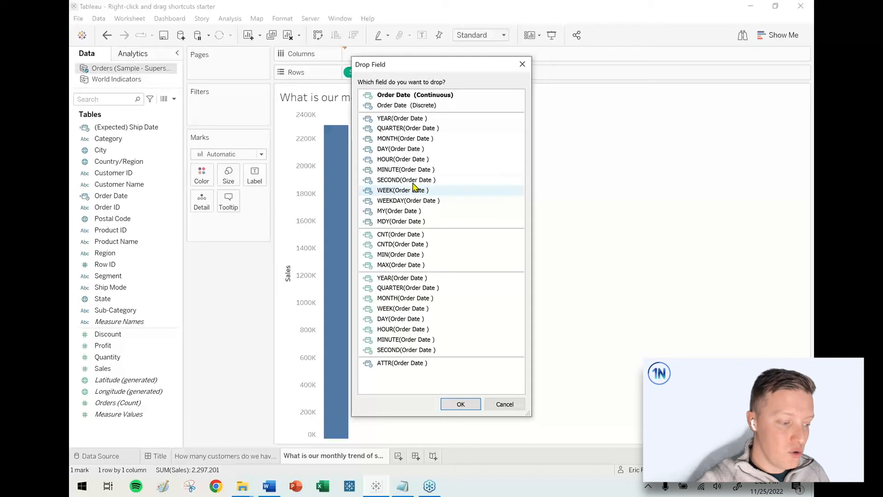
mouse_move(451, 250)
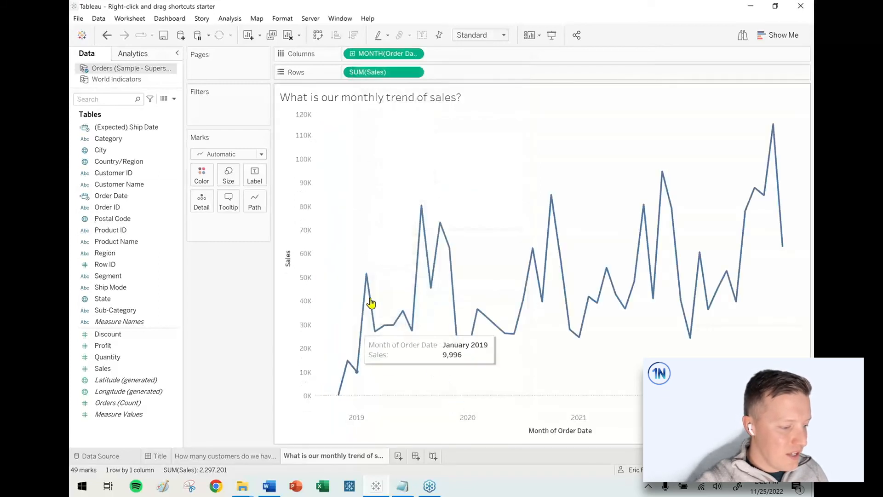
mouse_move(413, 143)
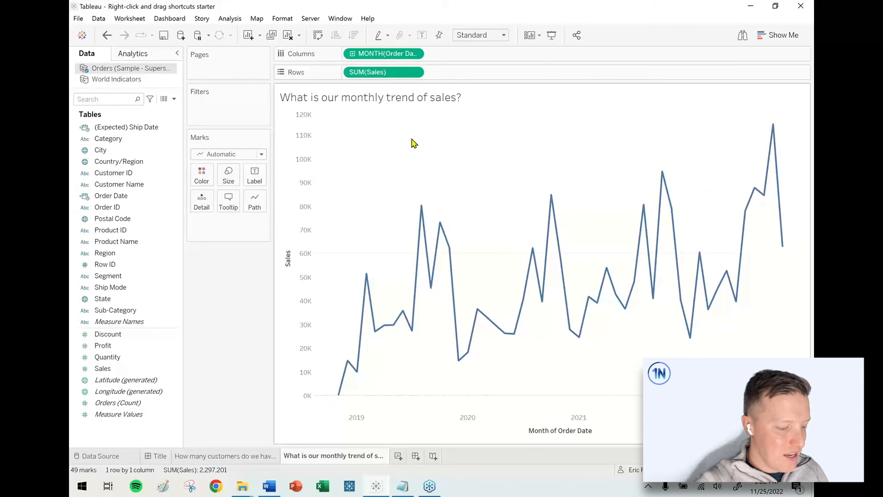
mouse_move(384, 115)
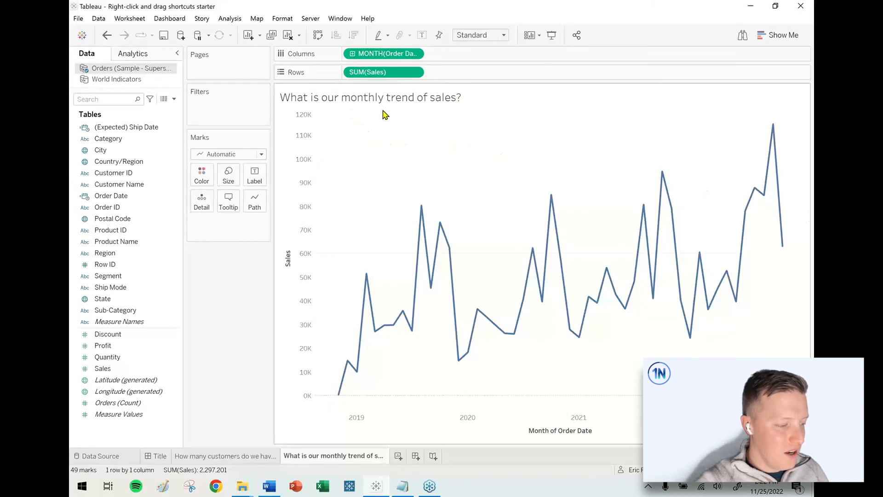